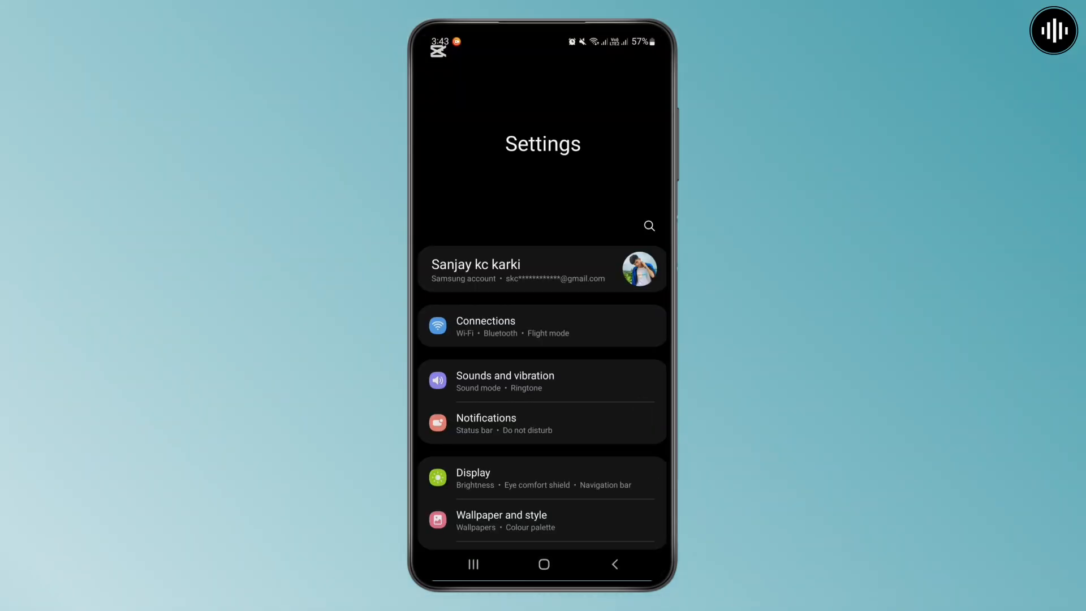
Reach the Ringtone list via Sounds and vibration, with Silent selected and custom tones on top
scroll("down", 3)
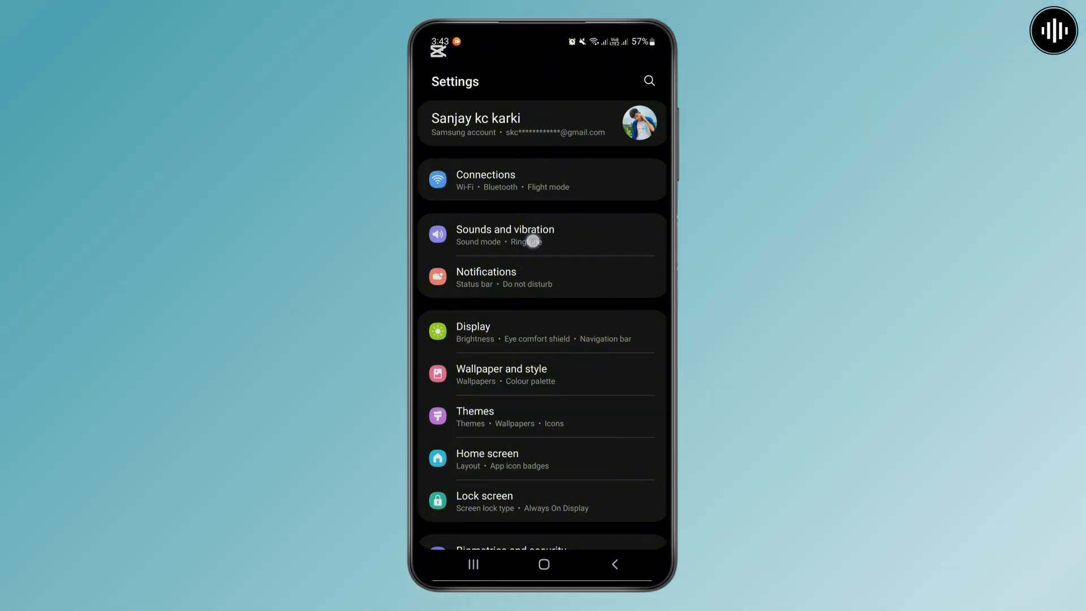
left_click(506, 234)
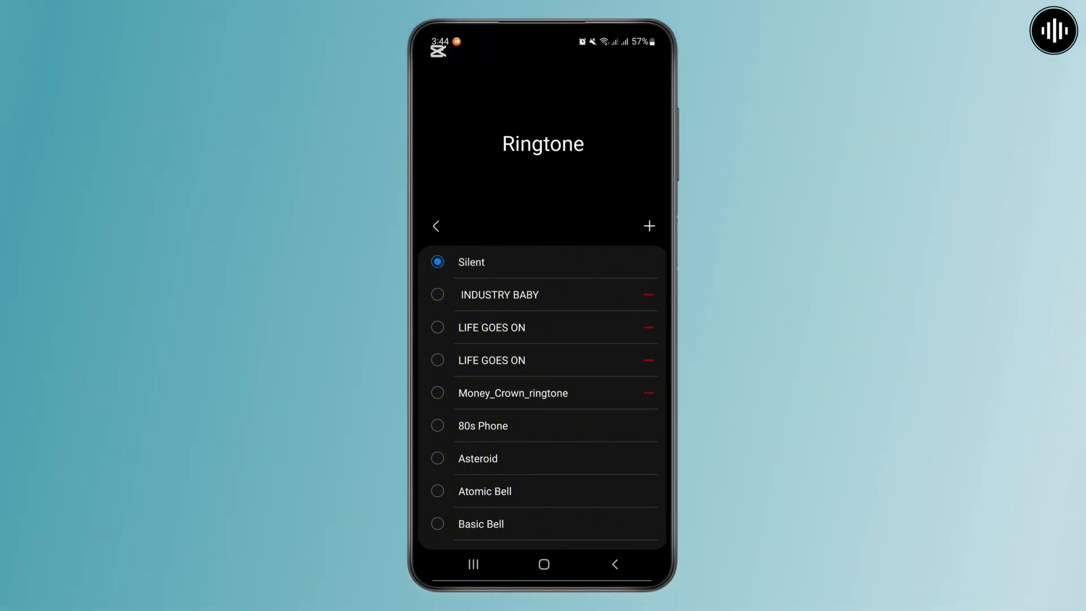
Remove Money_Crown_ringtone with its red minus button, leaving INDUSTRY BABY and two LIFE GOES ON
scroll("down", 3)
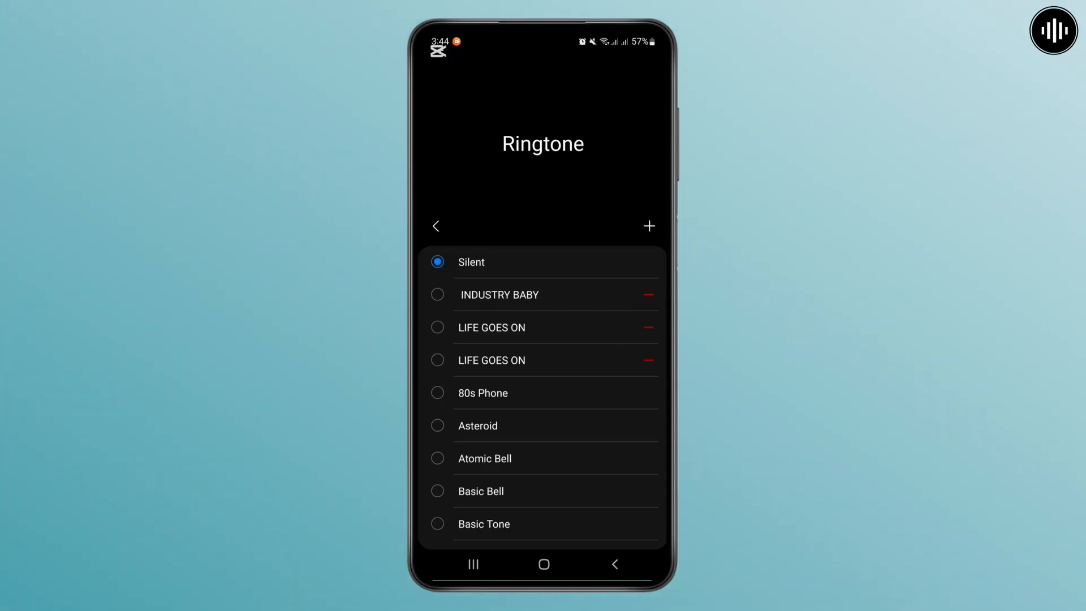
left_click(485, 425)
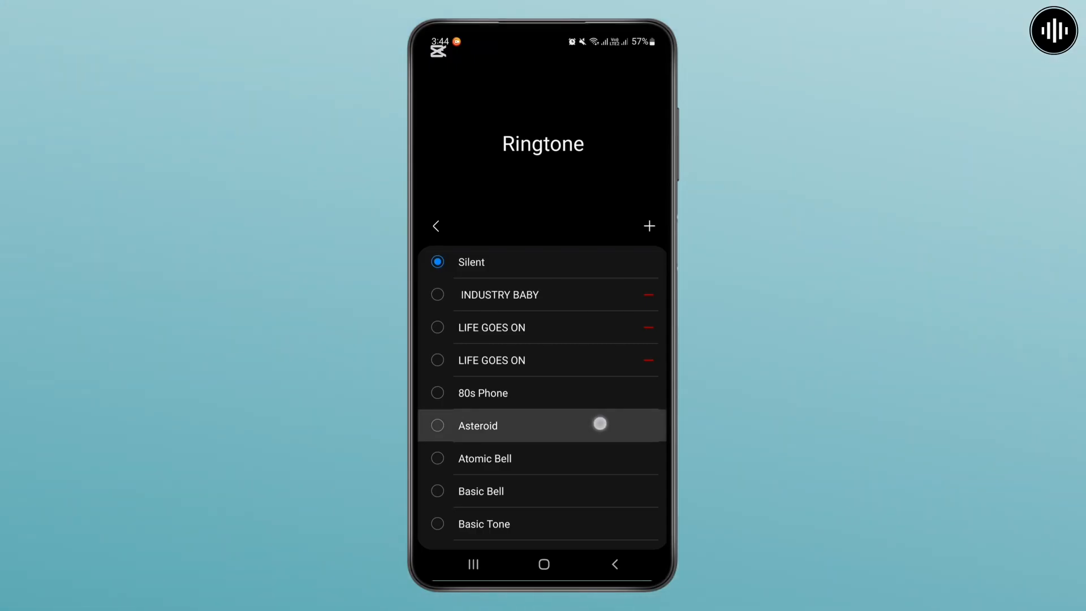